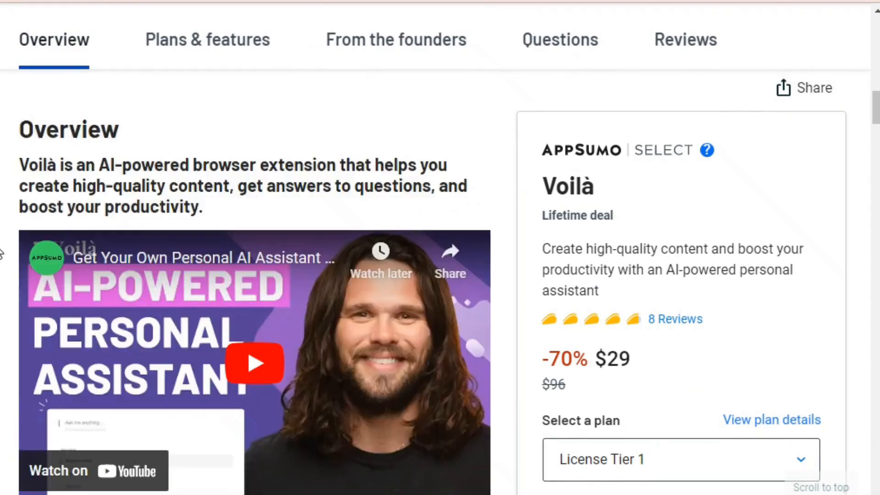
# Scroll through the AppSumo deal page and Voilà landing page before the assistant opens in its own tab.
pyautogui.scroll(-3)
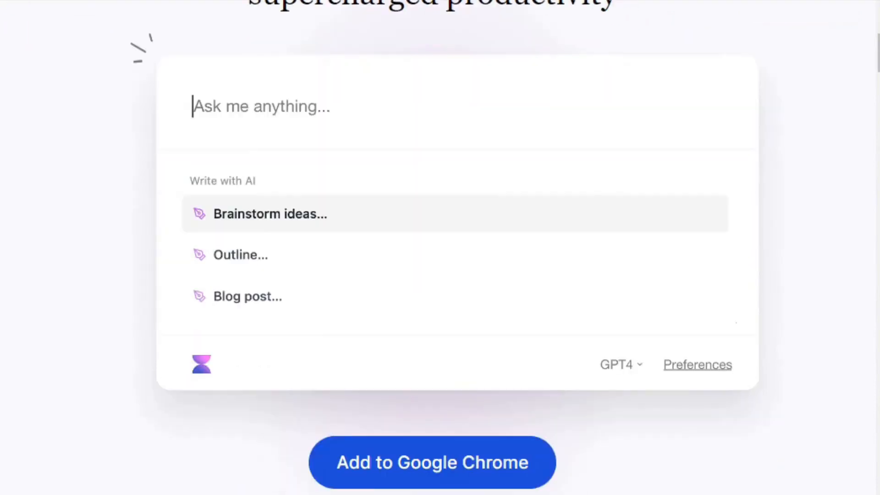
pyautogui.scroll(-3)
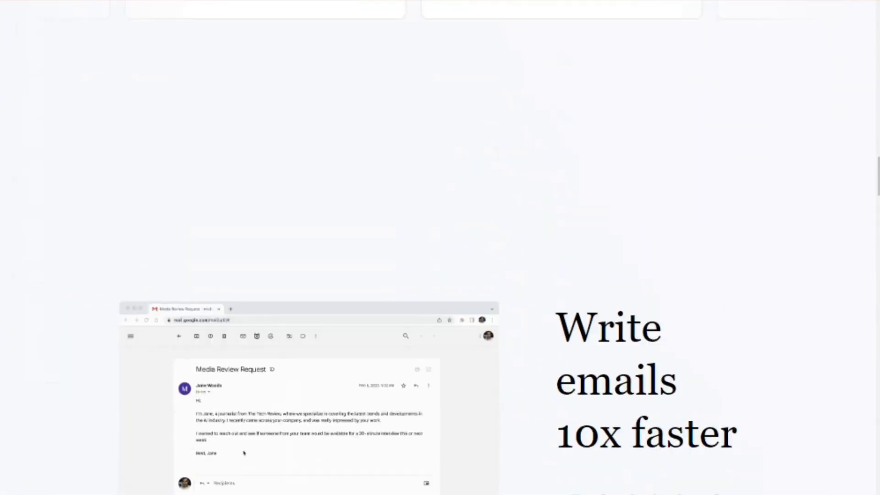
pyautogui.scroll(-3)
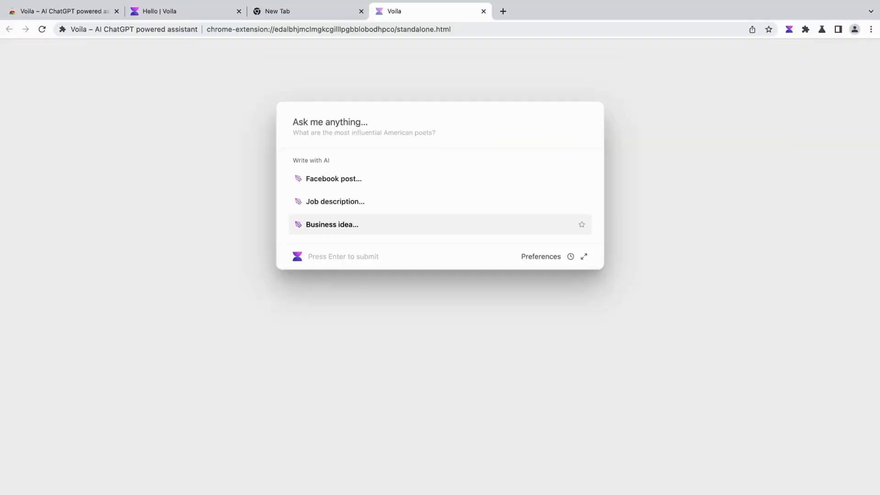
# Ask the assistant "What's the best way to structure an investor" in the Ask me anything box.
pyautogui.write("What's the best way to structure an investor")
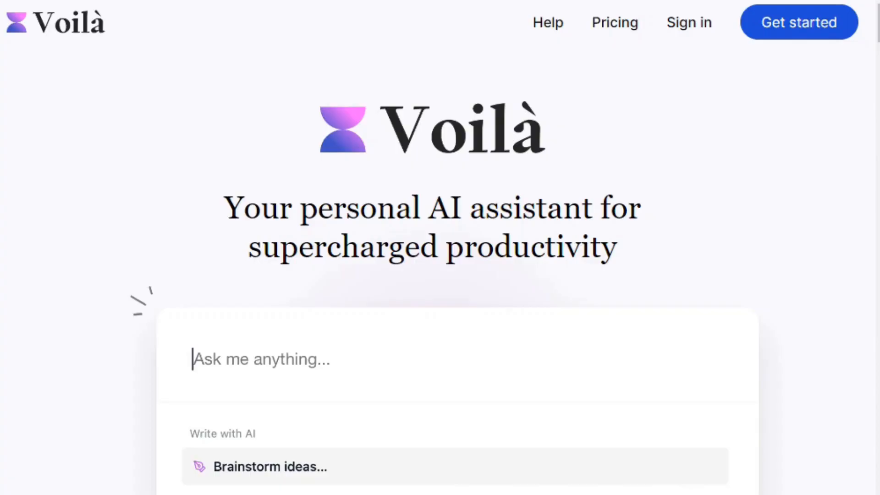
# Scroll the landing page past Ask any question down to the Works everywhere you do section.
pyautogui.scroll(-3)
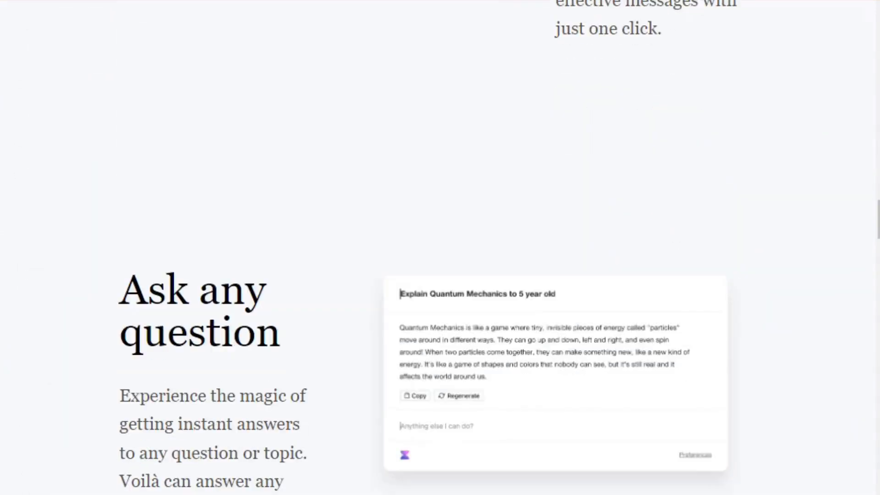
pyautogui.scroll(-3)
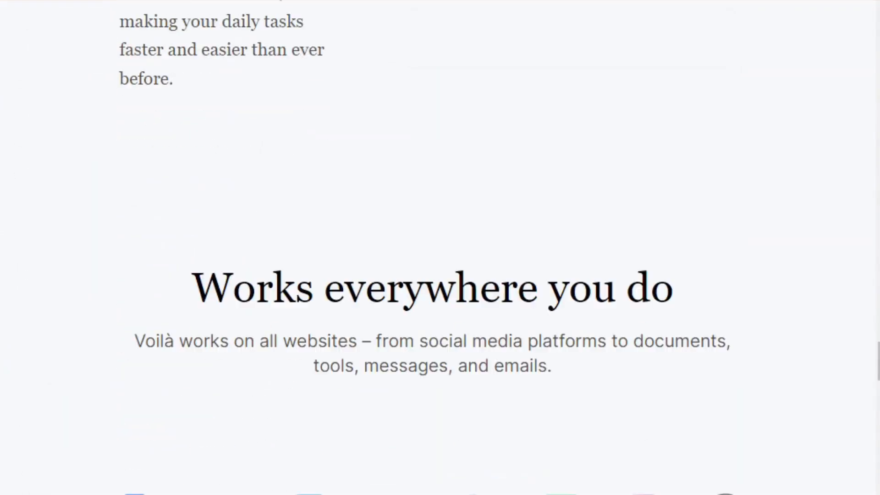
pyautogui.scroll(3)
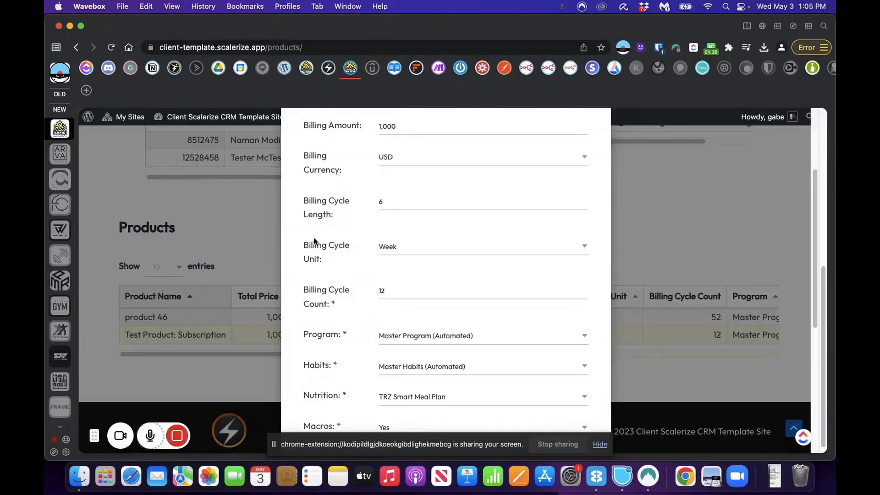
pyautogui.moveTo(387, 251)
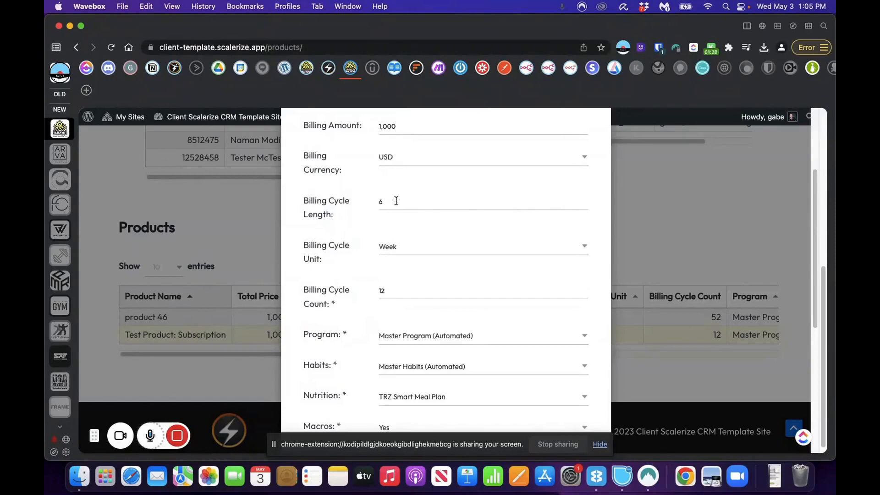
# Set the product's billing cycle unit to Month with a cycle length of 6.
pyautogui.click(481, 246)
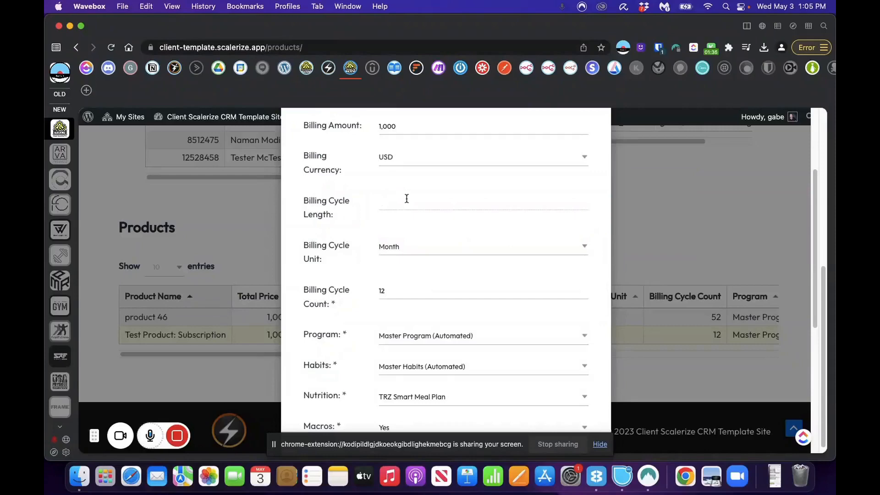
pyautogui.write('6')
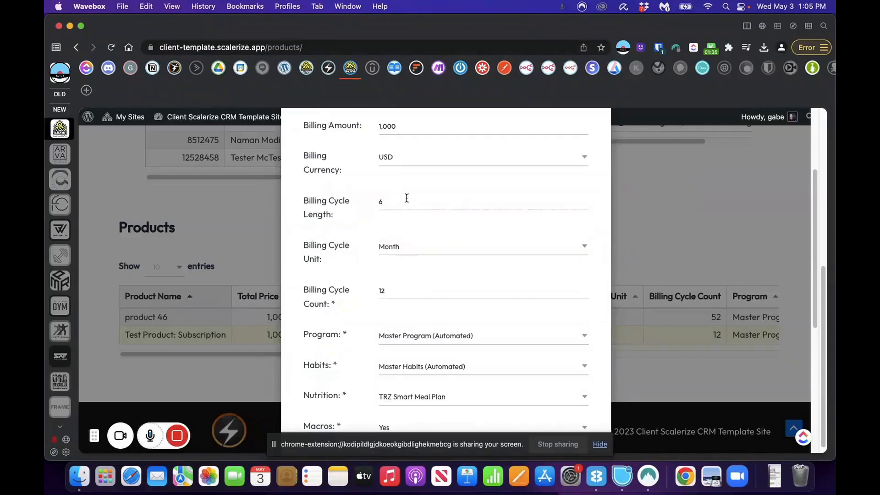
pyautogui.scroll(-3)
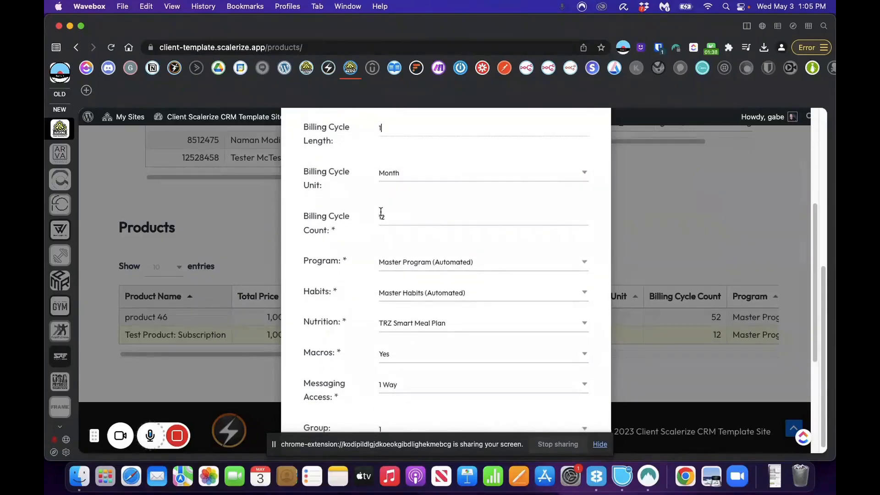